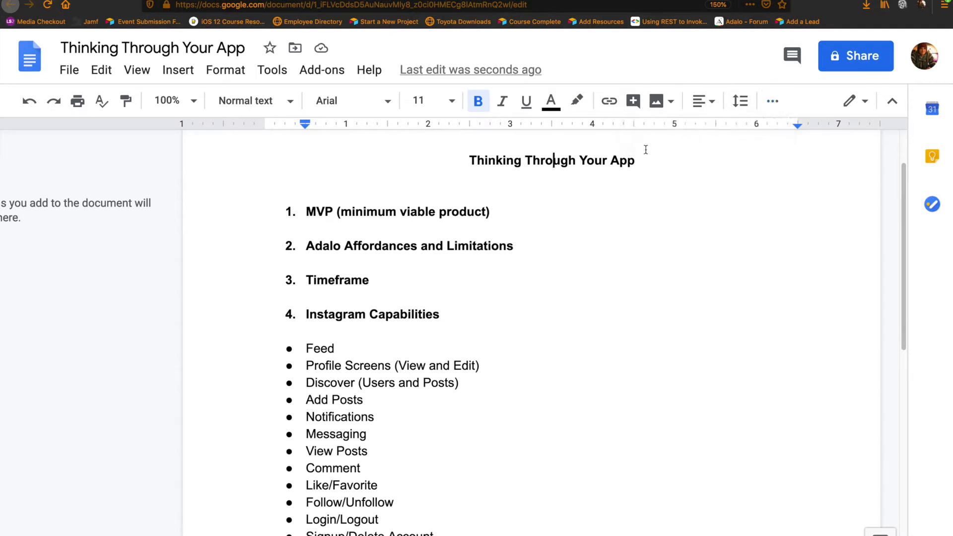
{"action": "mouse_move", "coordinate": [455, 162]}
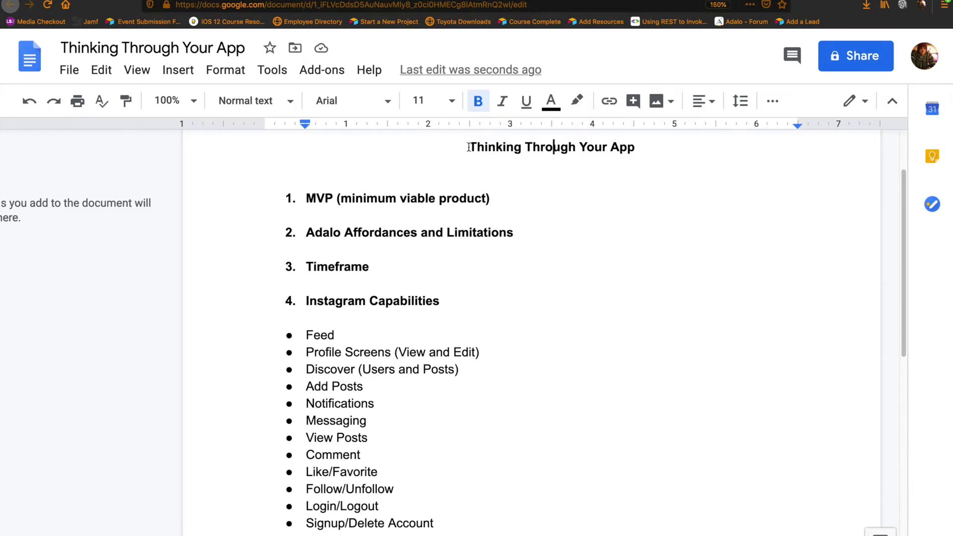
{"action": "mouse_move", "coordinate": [362, 258]}
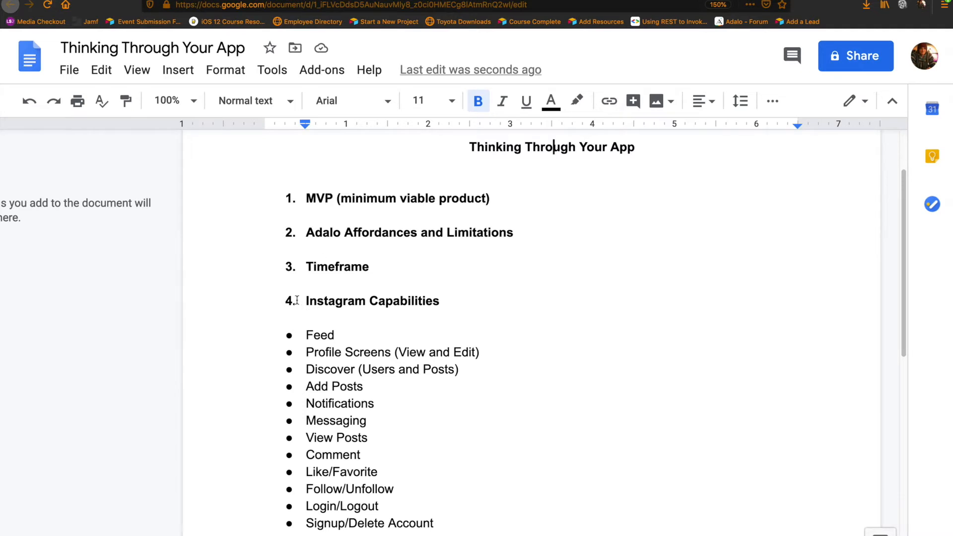
{"action": "mouse_move", "coordinate": [423, 301]}
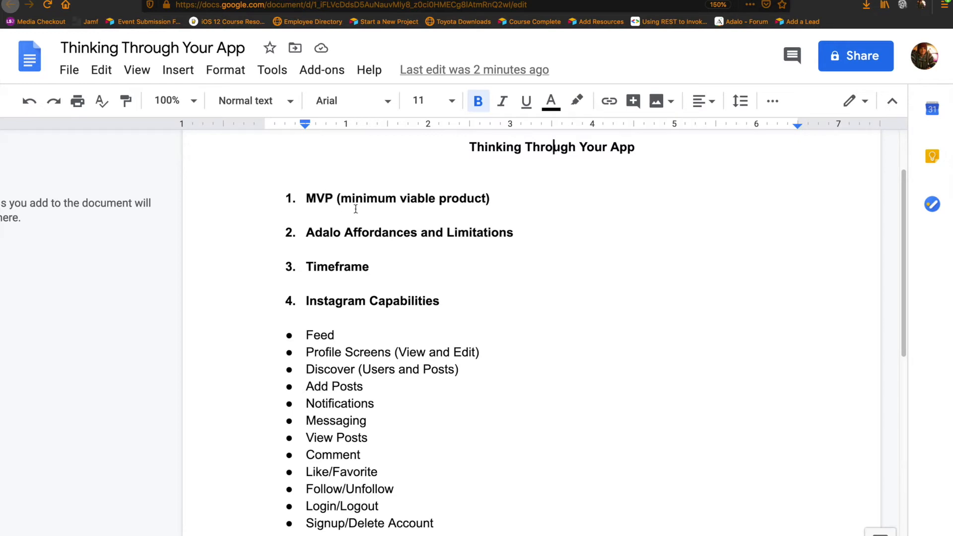
{"action": "mouse_move", "coordinate": [353, 198]}
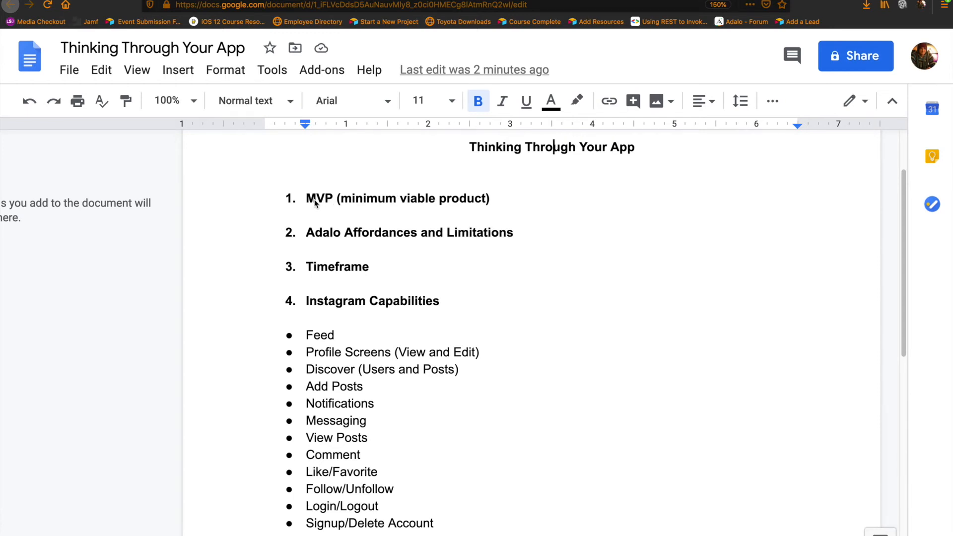
{"action": "mouse_move", "coordinate": [398, 202]}
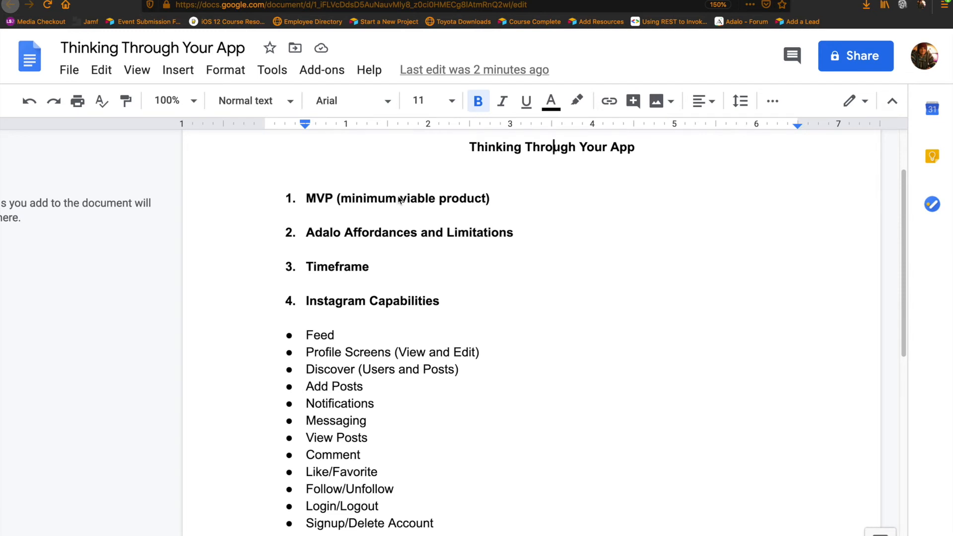
{"action": "mouse_move", "coordinate": [322, 203]}
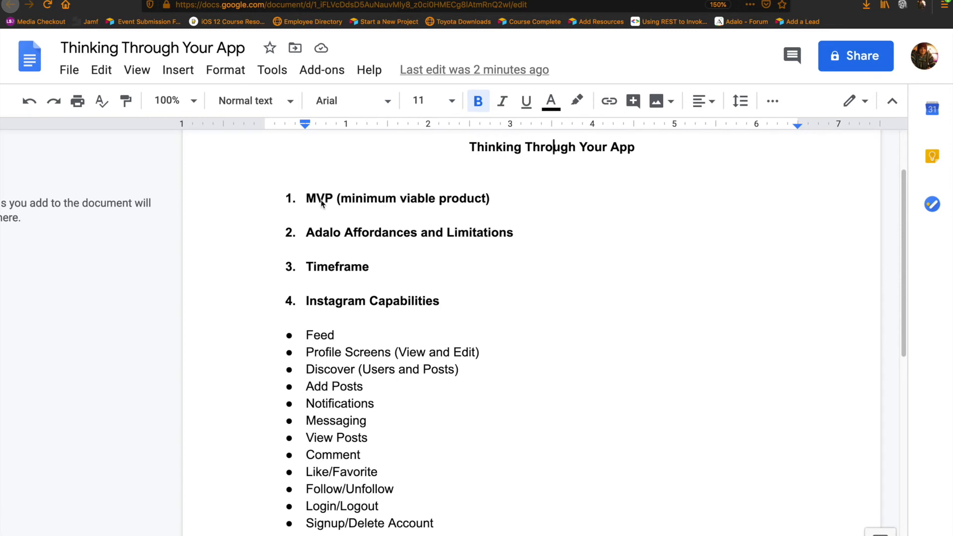